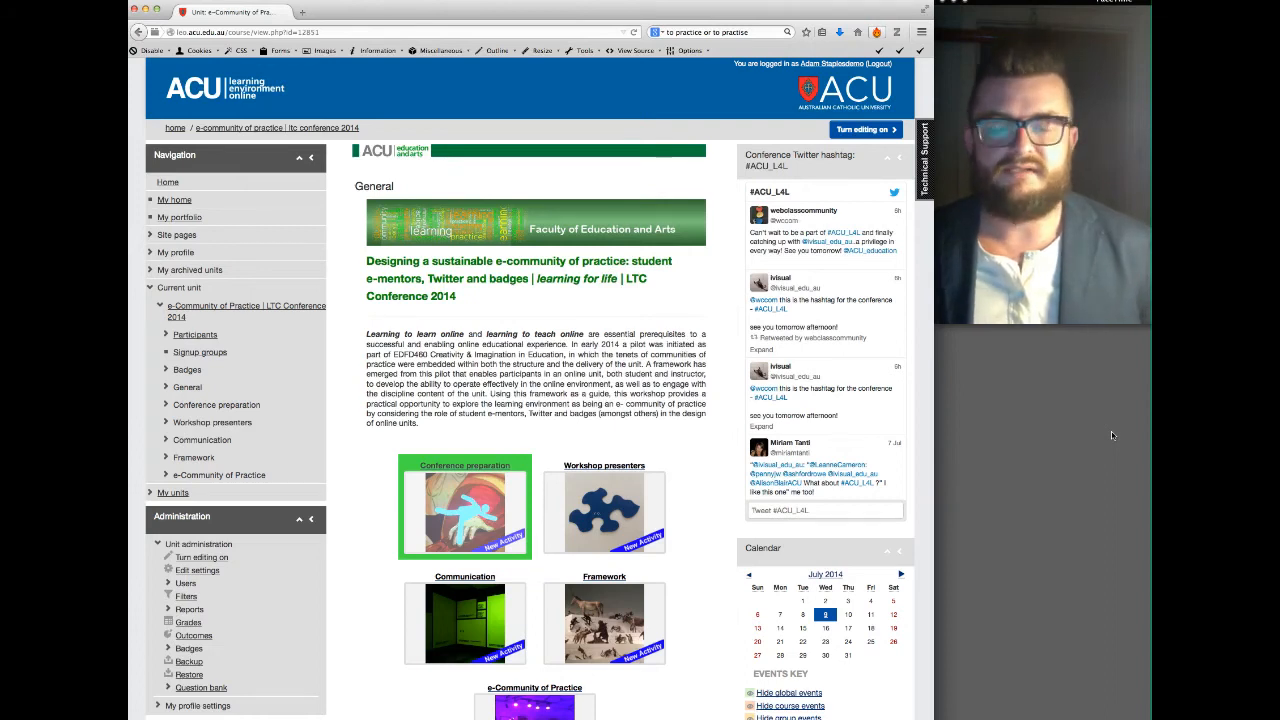
{"action": "mouse_move", "coordinate": [704, 460]}
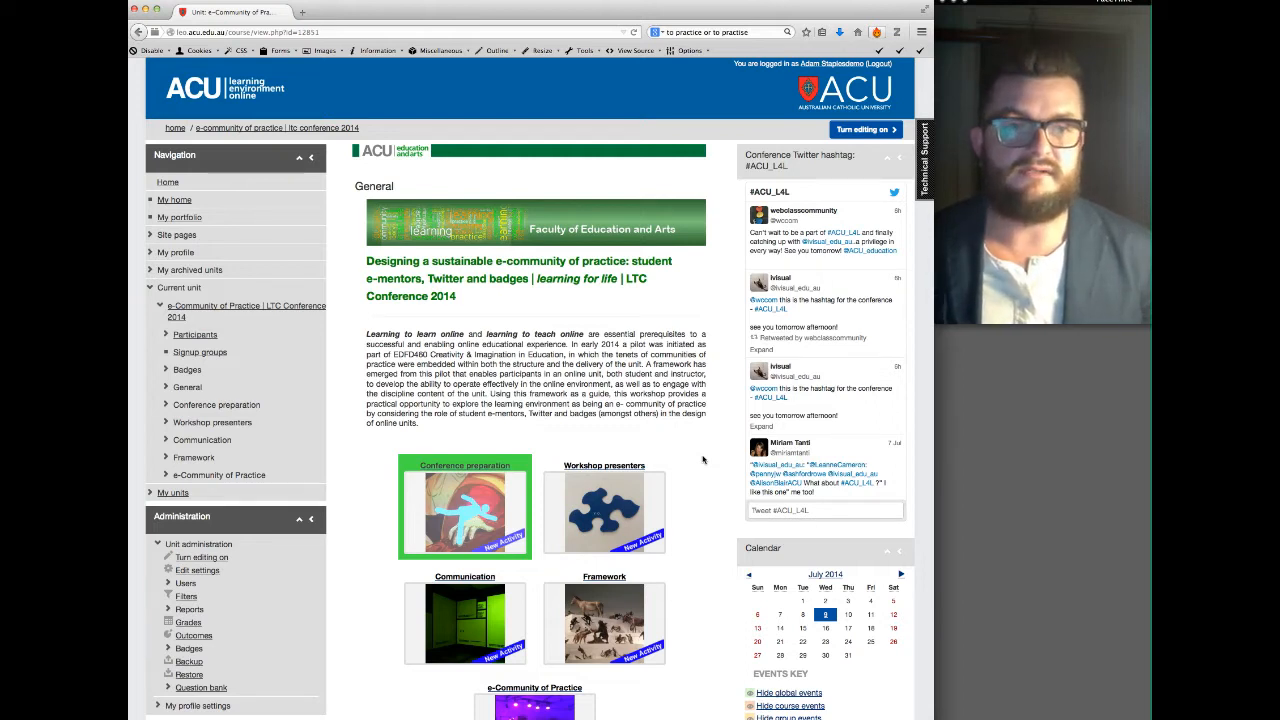
{"action": "mouse_move", "coordinate": [650, 322]}
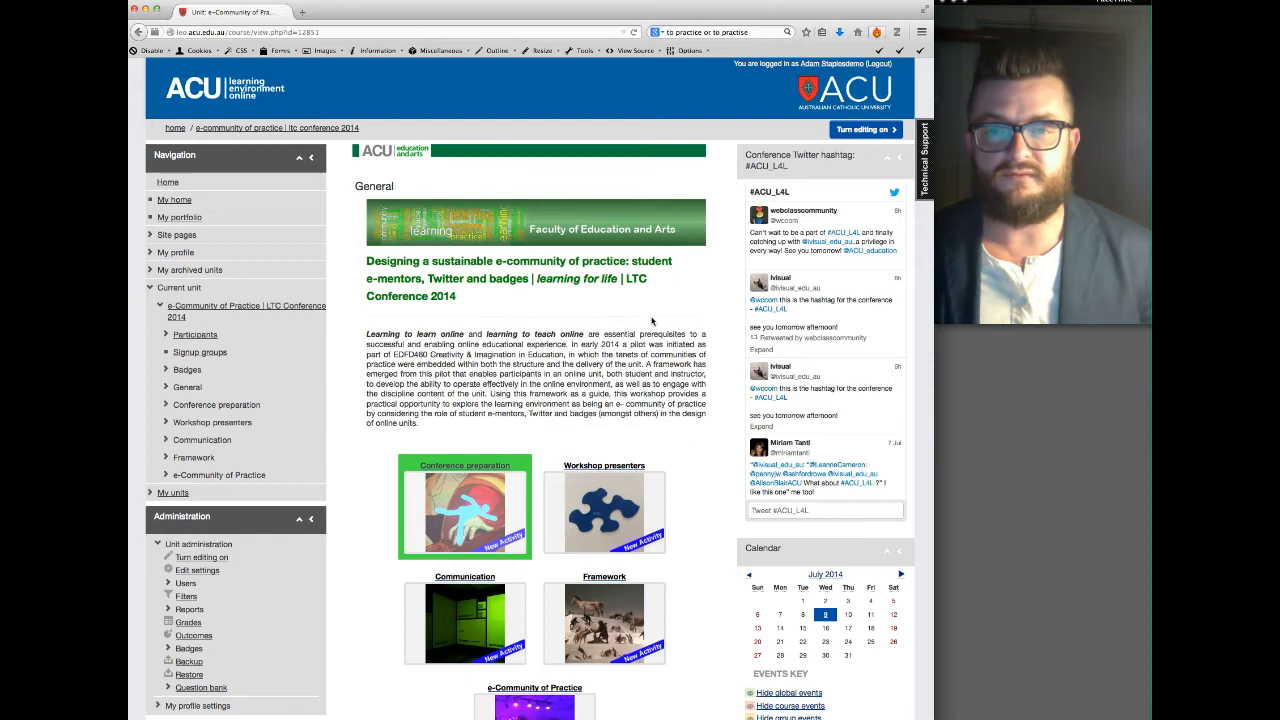
{"action": "mouse_move", "coordinate": [708, 434]}
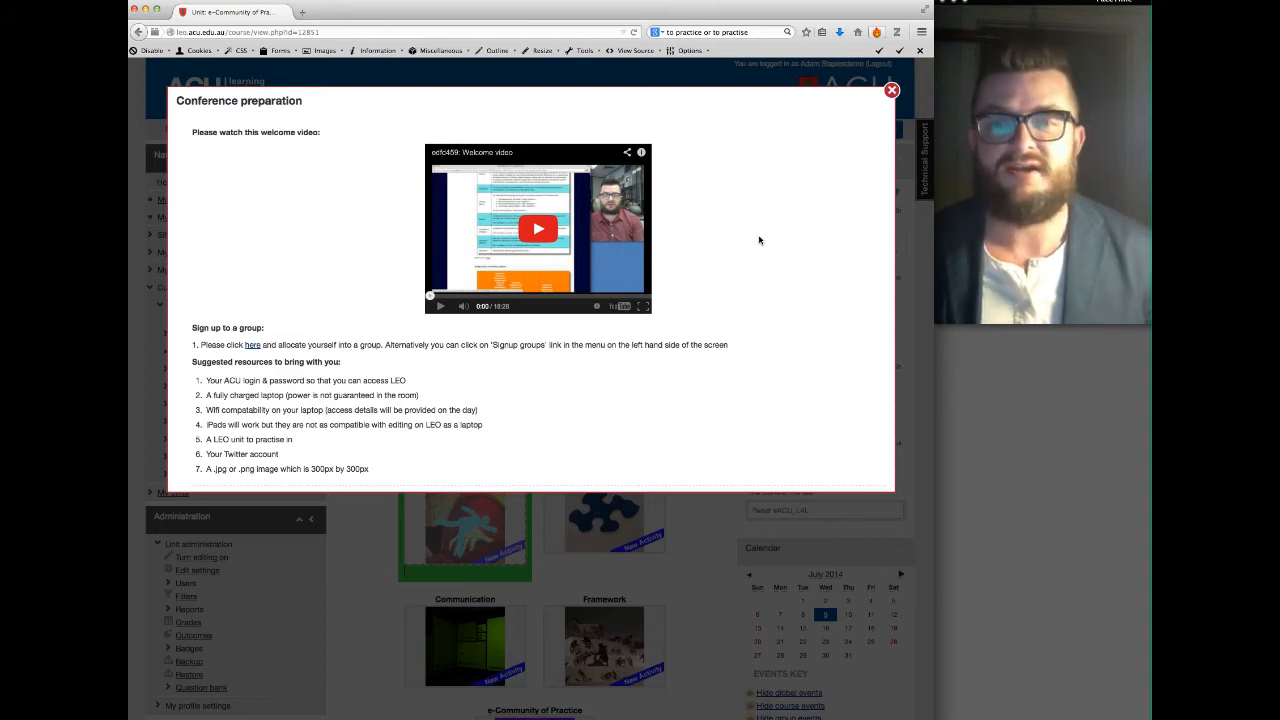
{"action": "mouse_move", "coordinate": [752, 242]}
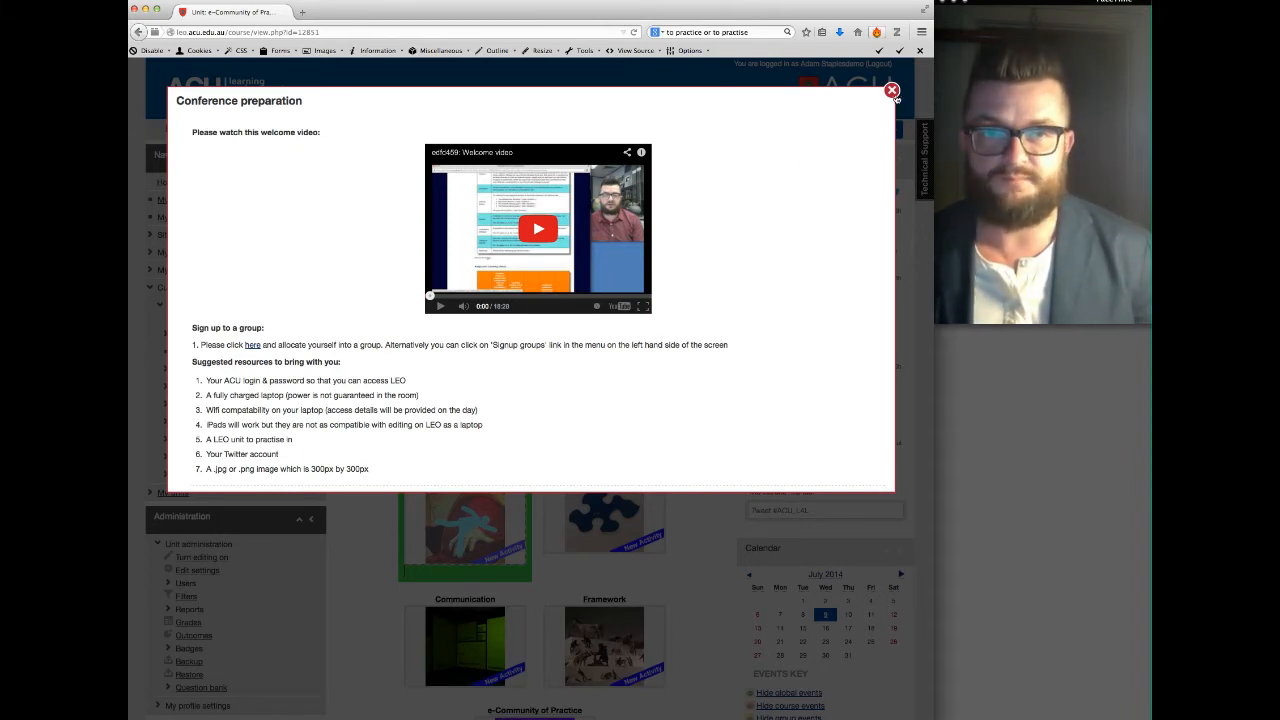
Dismiss the Conference preparation popup and scroll to the e-Community of Practice tile and resource links.
{"action": "left_click", "coordinate": [892, 92]}
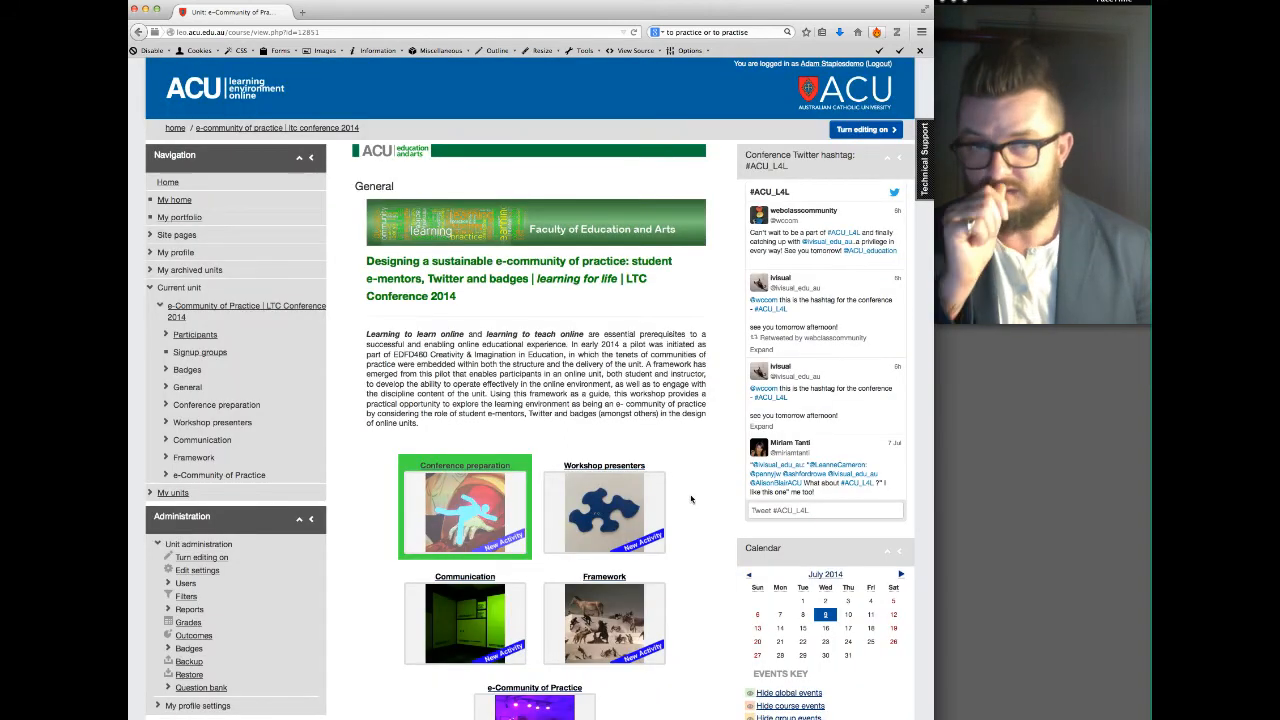
{"action": "scroll", "scroll_direction": "down", "scroll_amount": 3}
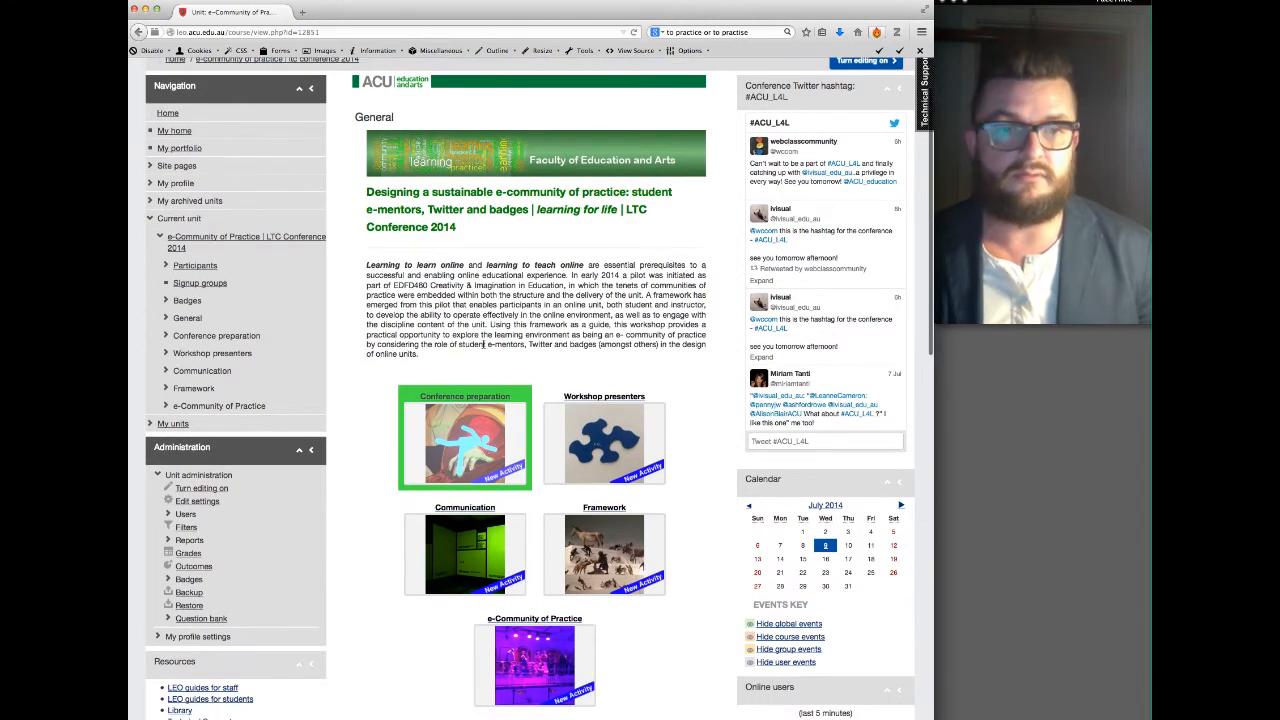
{"action": "scroll", "scroll_direction": "down", "scroll_amount": 3}
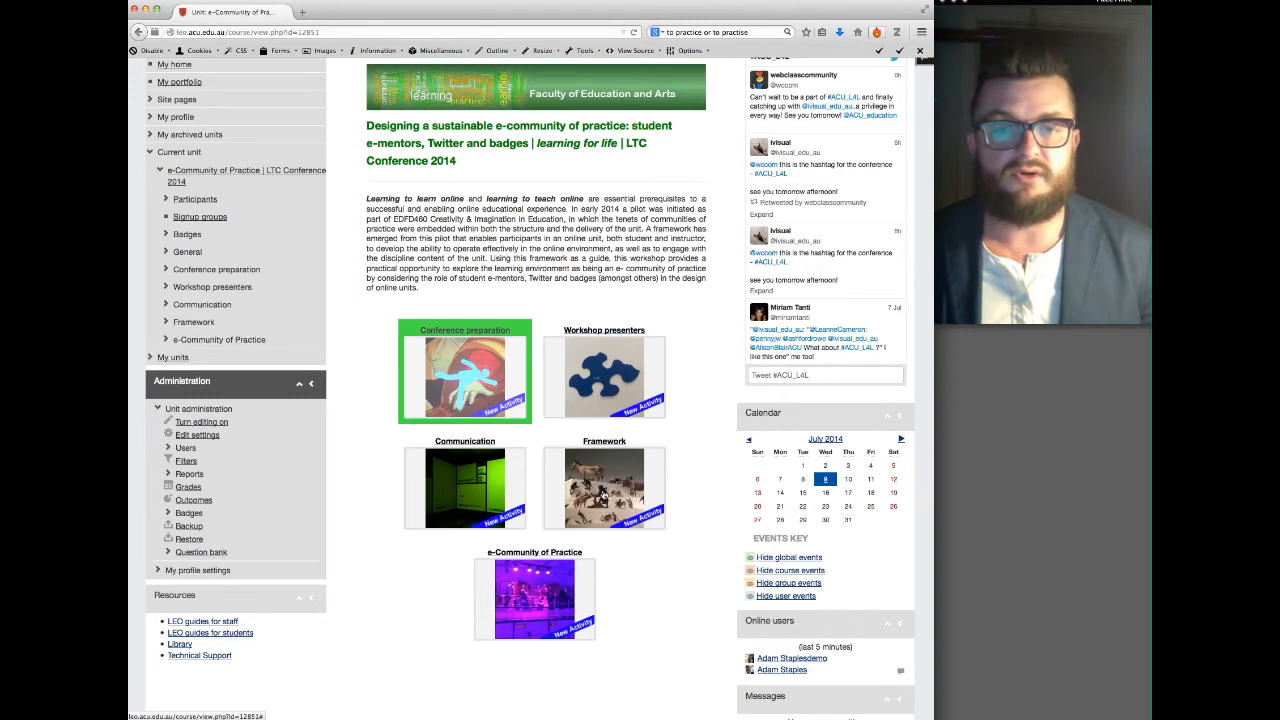
{"action": "mouse_move", "coordinate": [532, 596]}
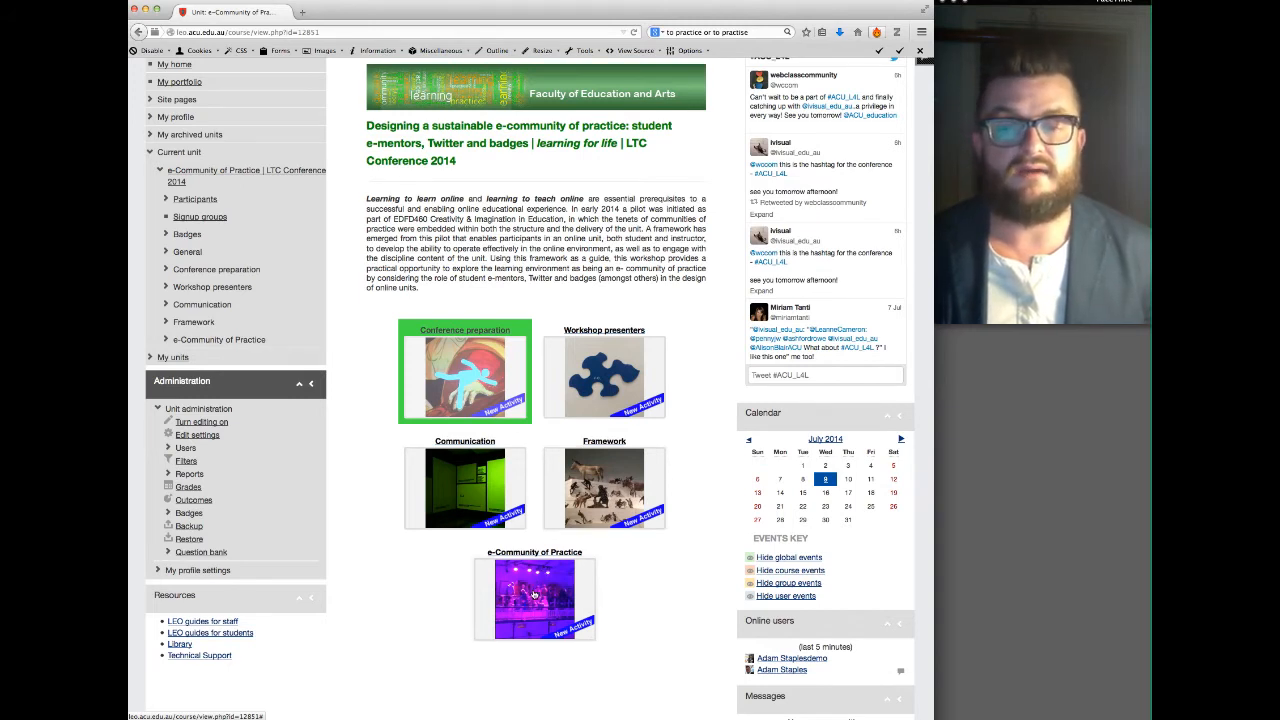
{"action": "mouse_move", "coordinate": [656, 592]}
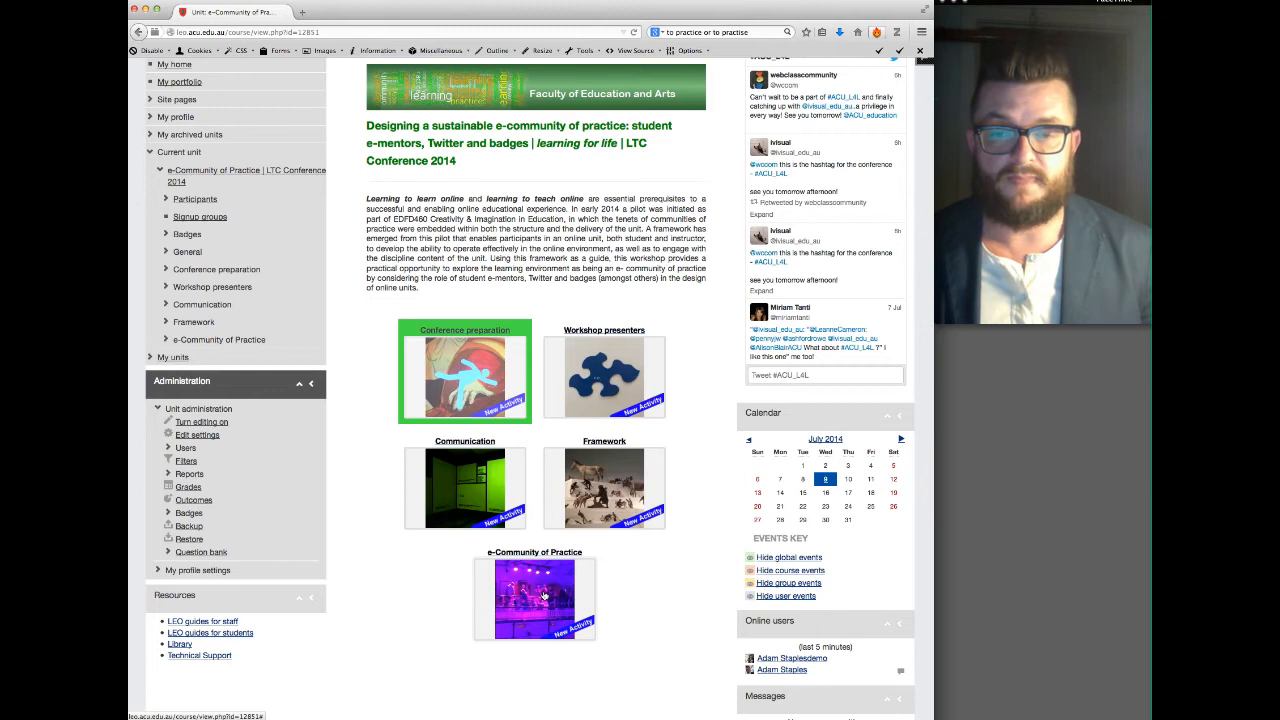
Show the e-Community of Practice details with its core reading and discussion forum links.
{"action": "left_click", "coordinate": [534, 600]}
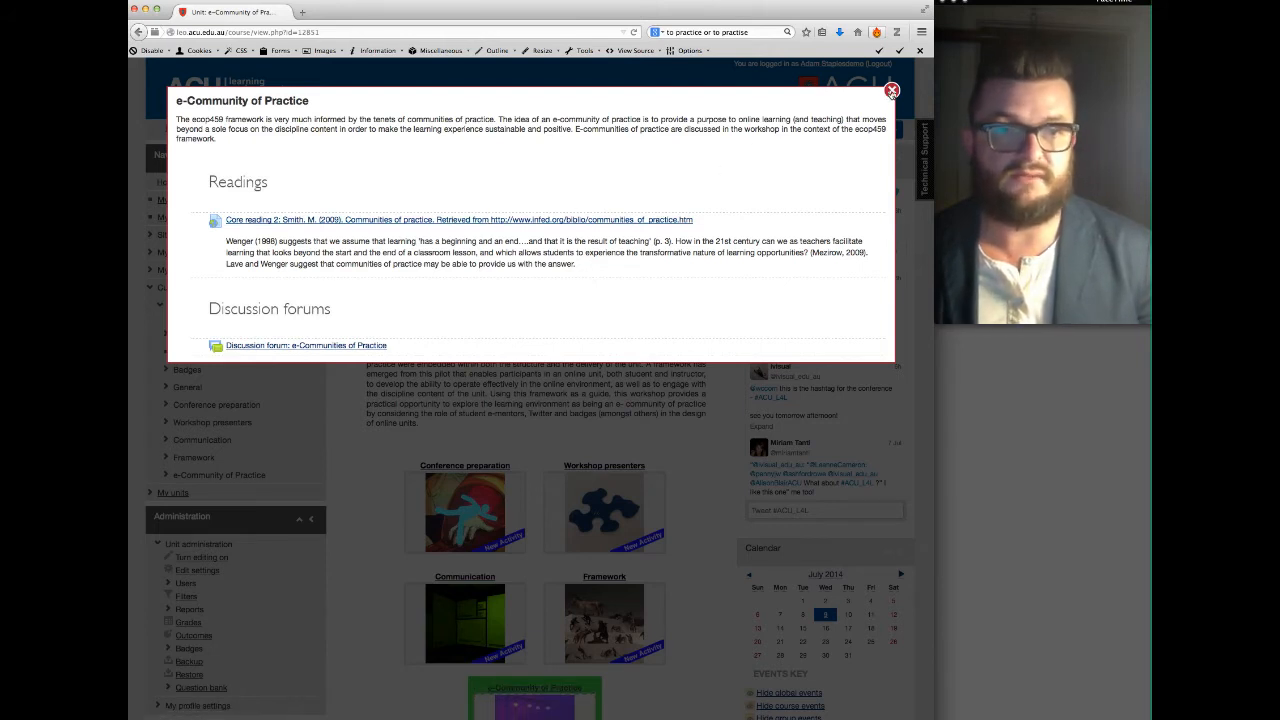
Show the Framework details with its Salmon core reading and discussion forum link.
{"action": "left_click", "coordinate": [892, 92]}
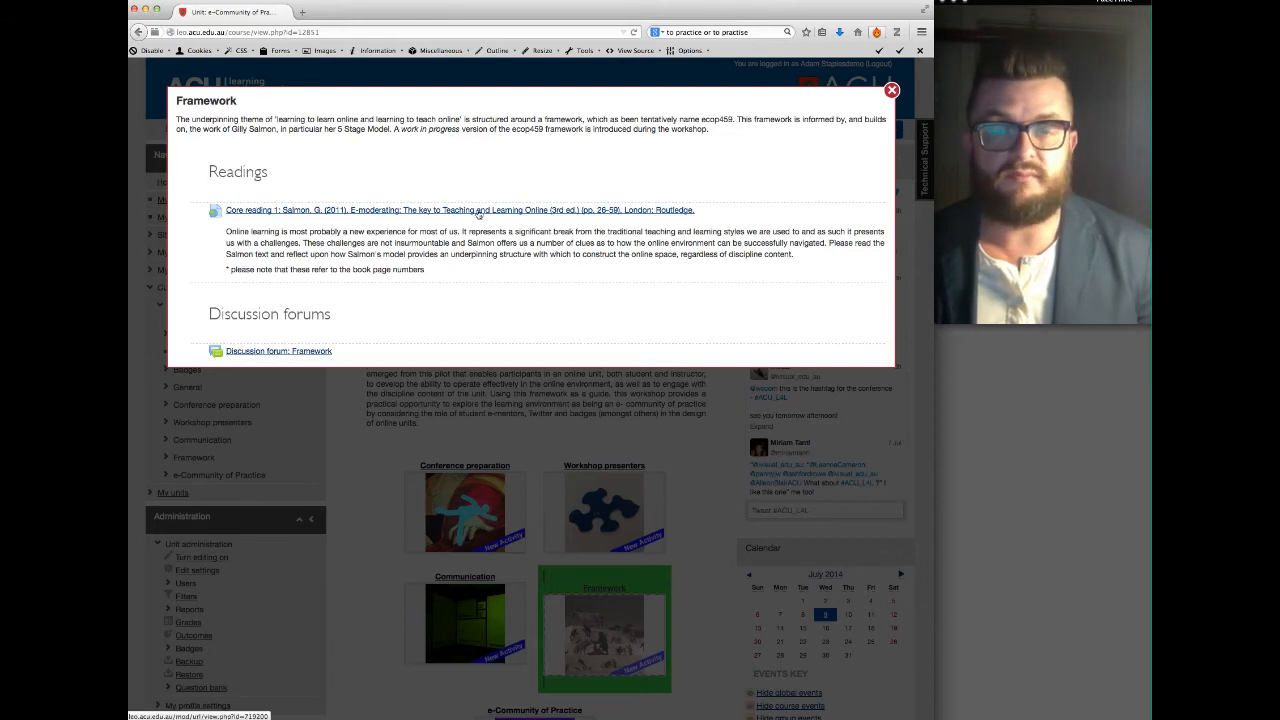
{"action": "mouse_move", "coordinate": [540, 344]}
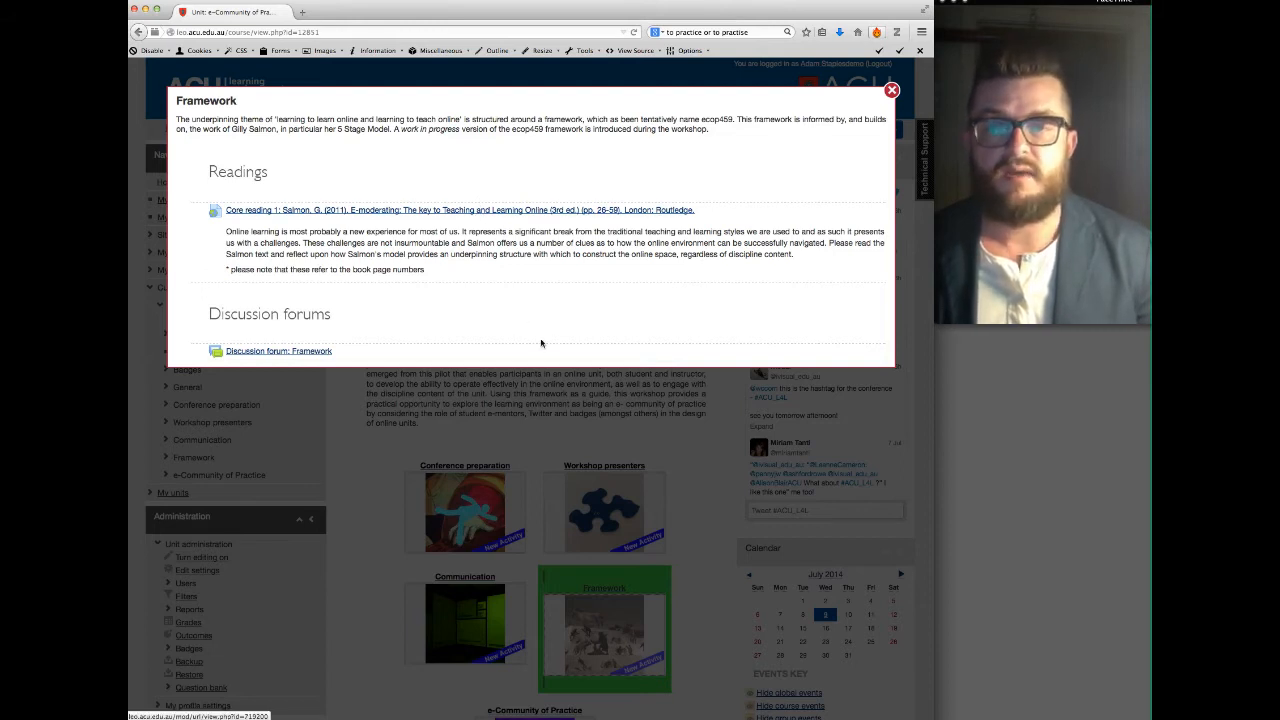
Dismiss the Framework popup and move down to the Communication module's announcements and forums.
{"action": "left_click", "coordinate": [892, 90]}
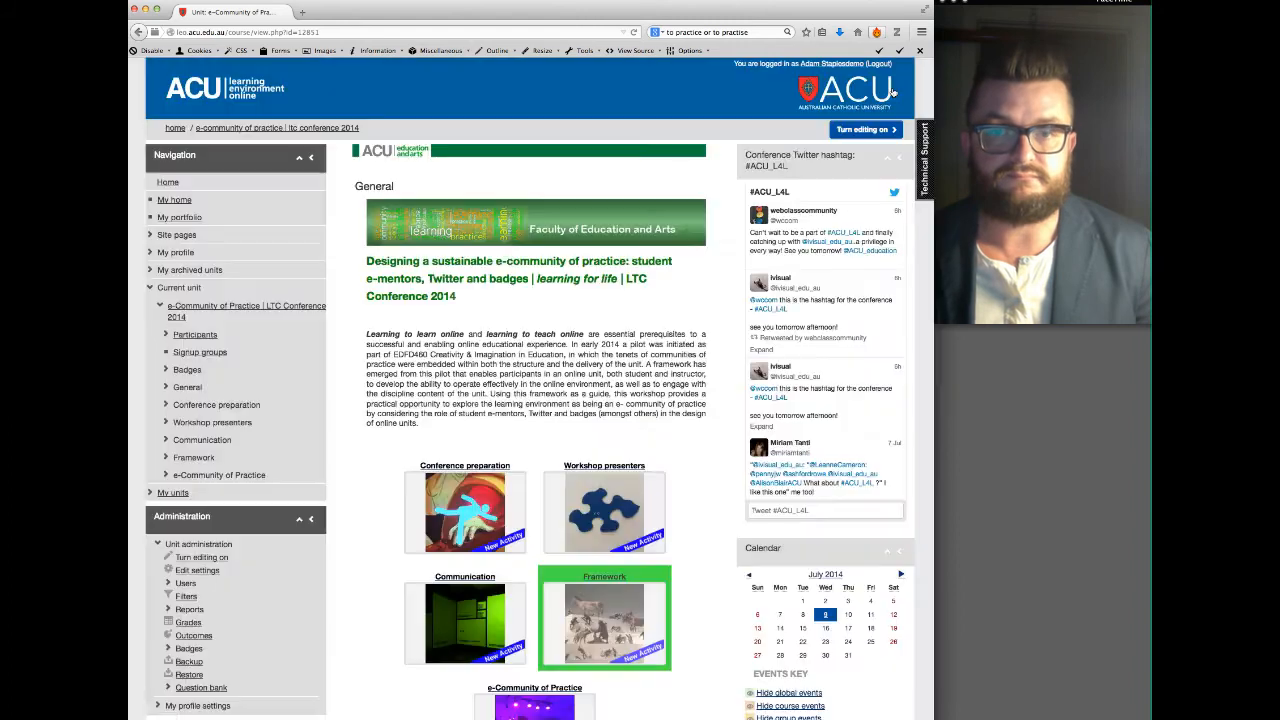
{"action": "scroll", "scroll_direction": "down", "scroll_amount": 3}
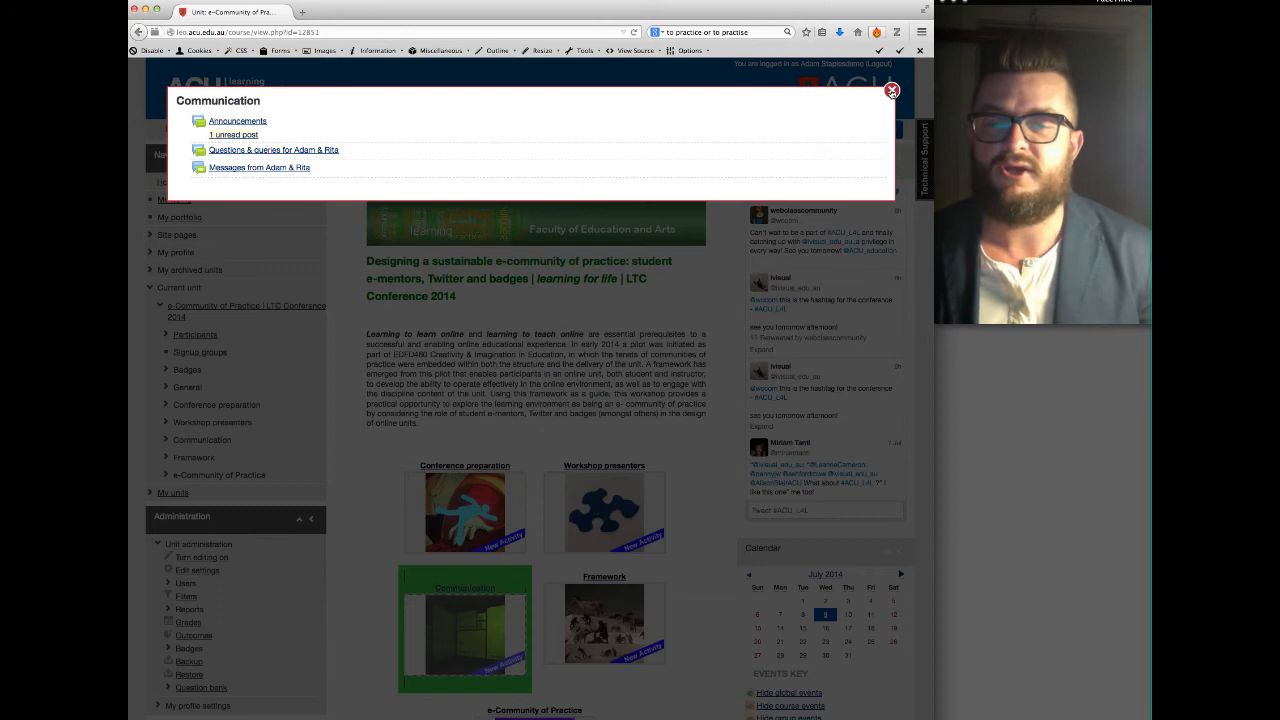
View the two facilitators' biographies in Workshop presenters, then return to the unit home page.
{"action": "left_click", "coordinate": [892, 90]}
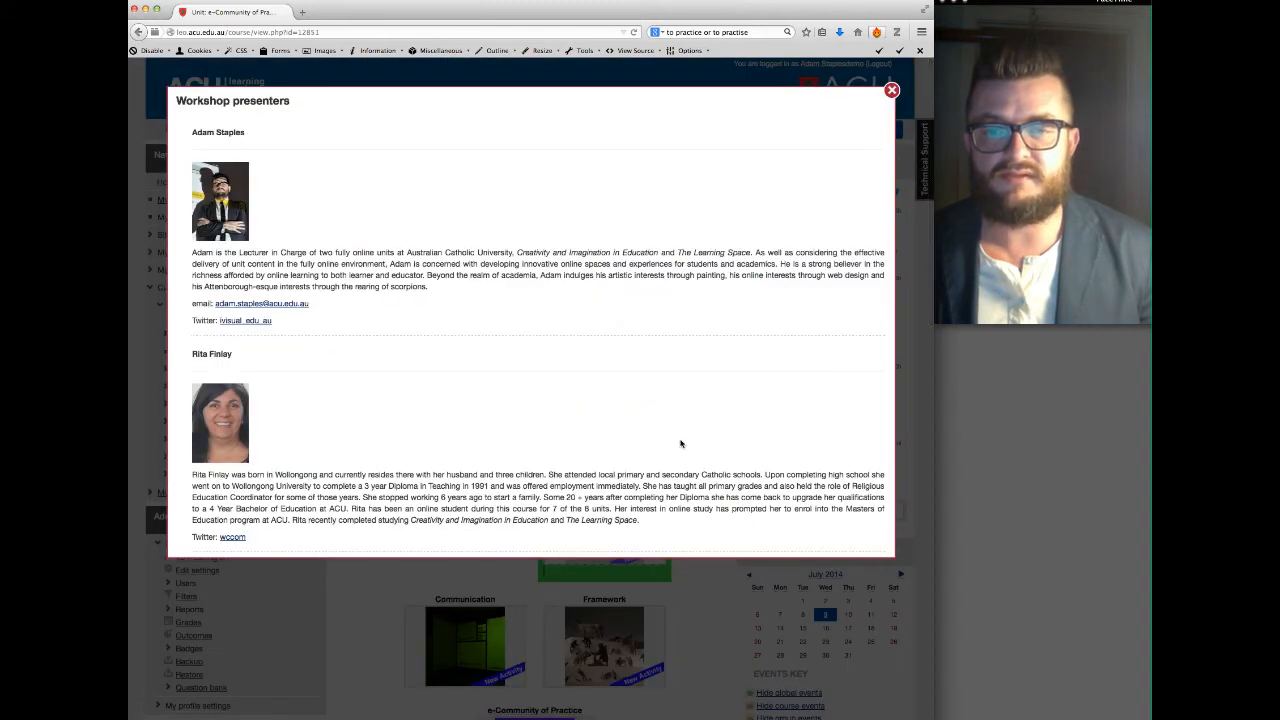
{"action": "mouse_move", "coordinate": [308, 410]}
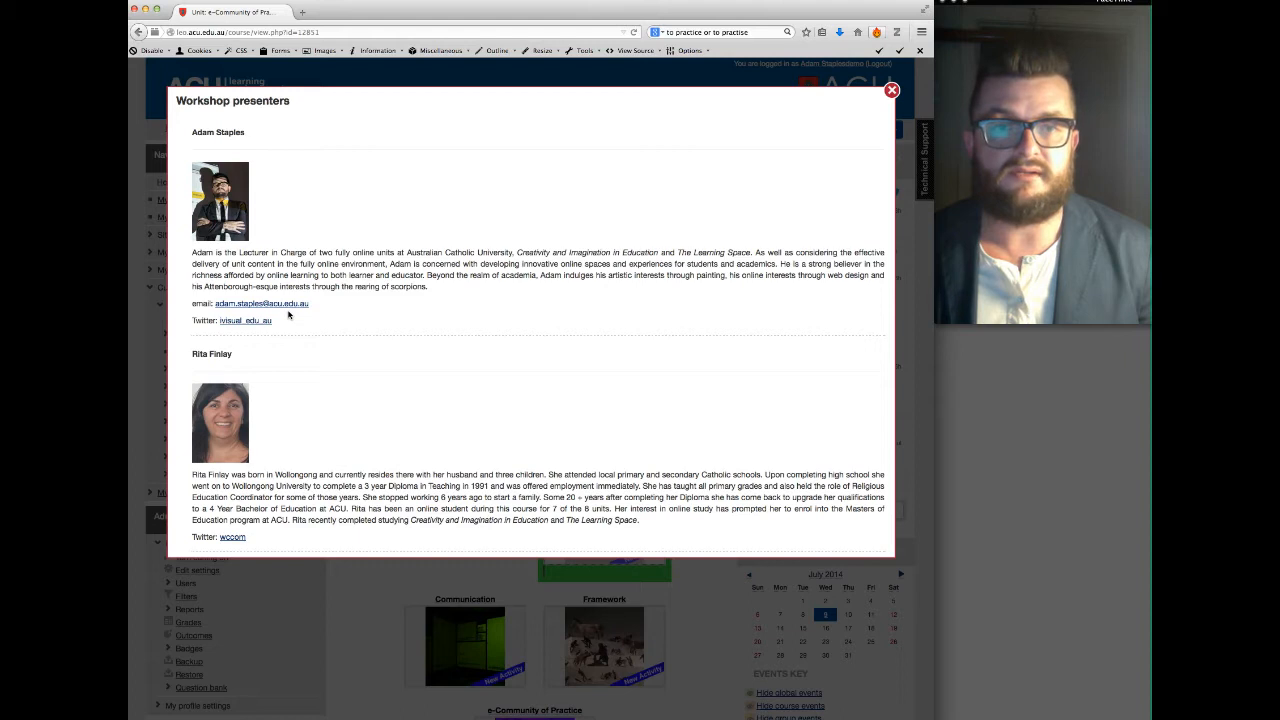
{"action": "mouse_move", "coordinate": [244, 320]}
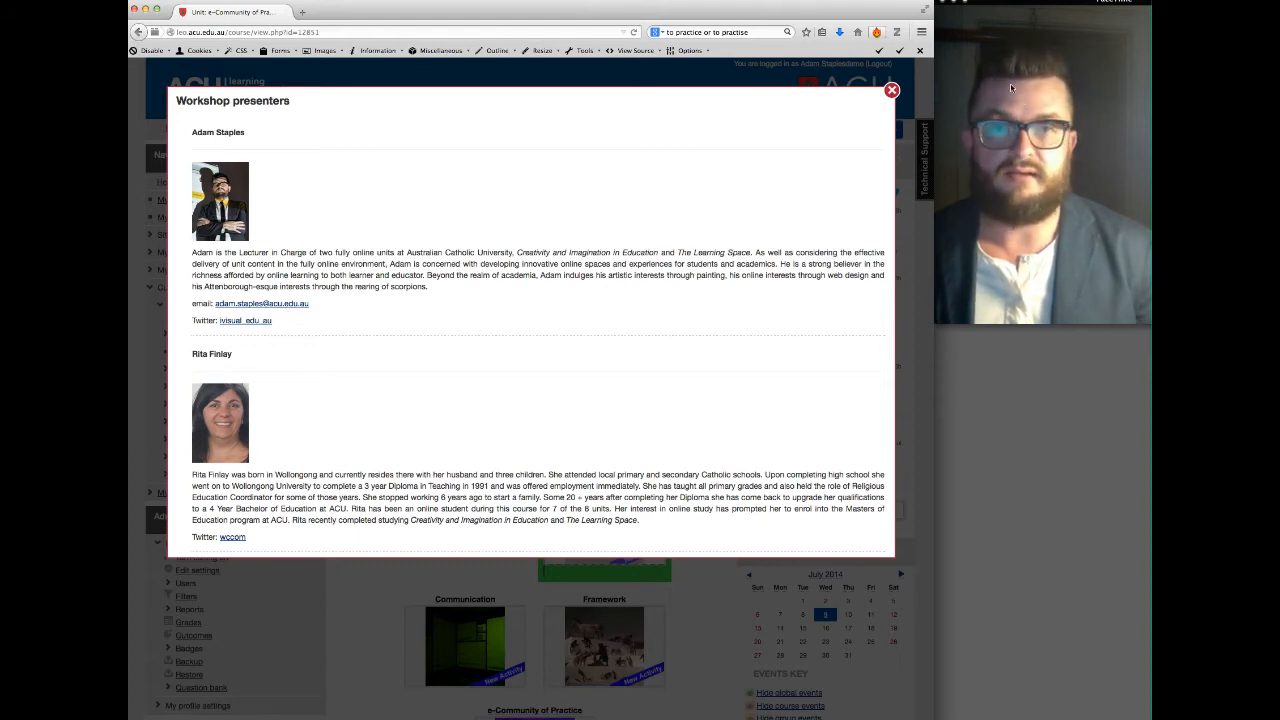
{"action": "left_click", "coordinate": [890, 90]}
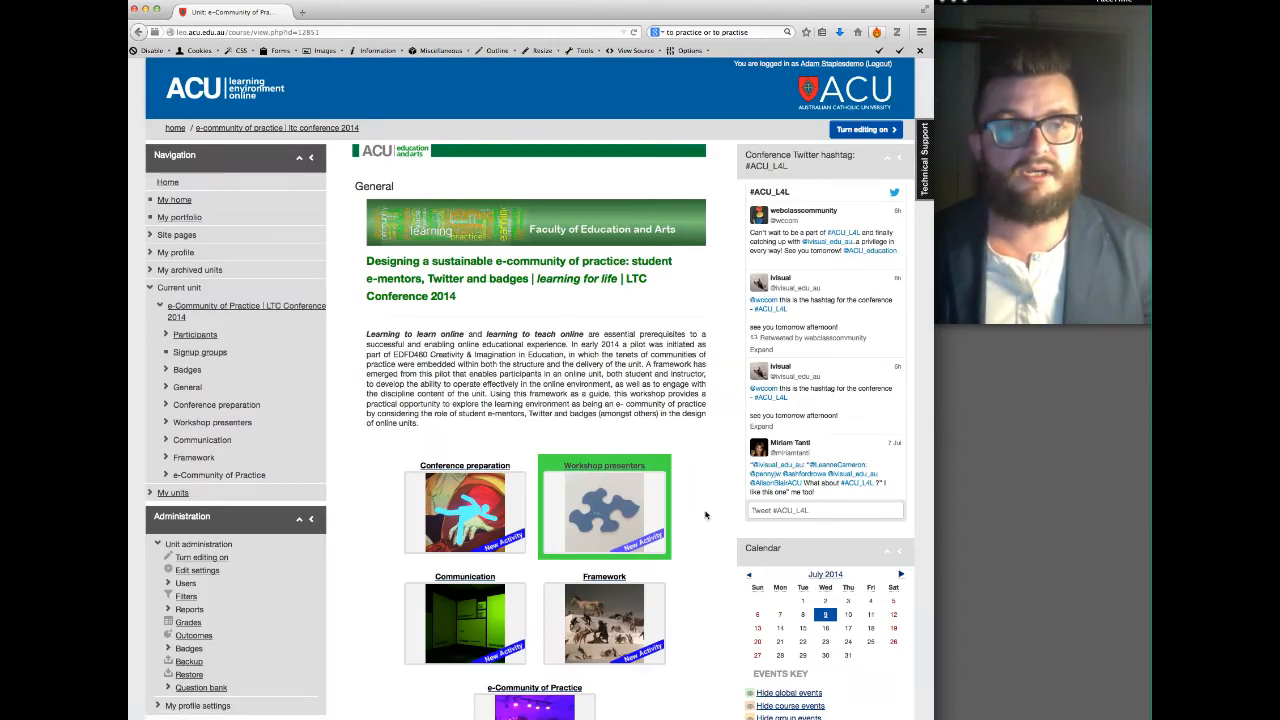
{"action": "scroll", "scroll_direction": "down", "scroll_amount": 3}
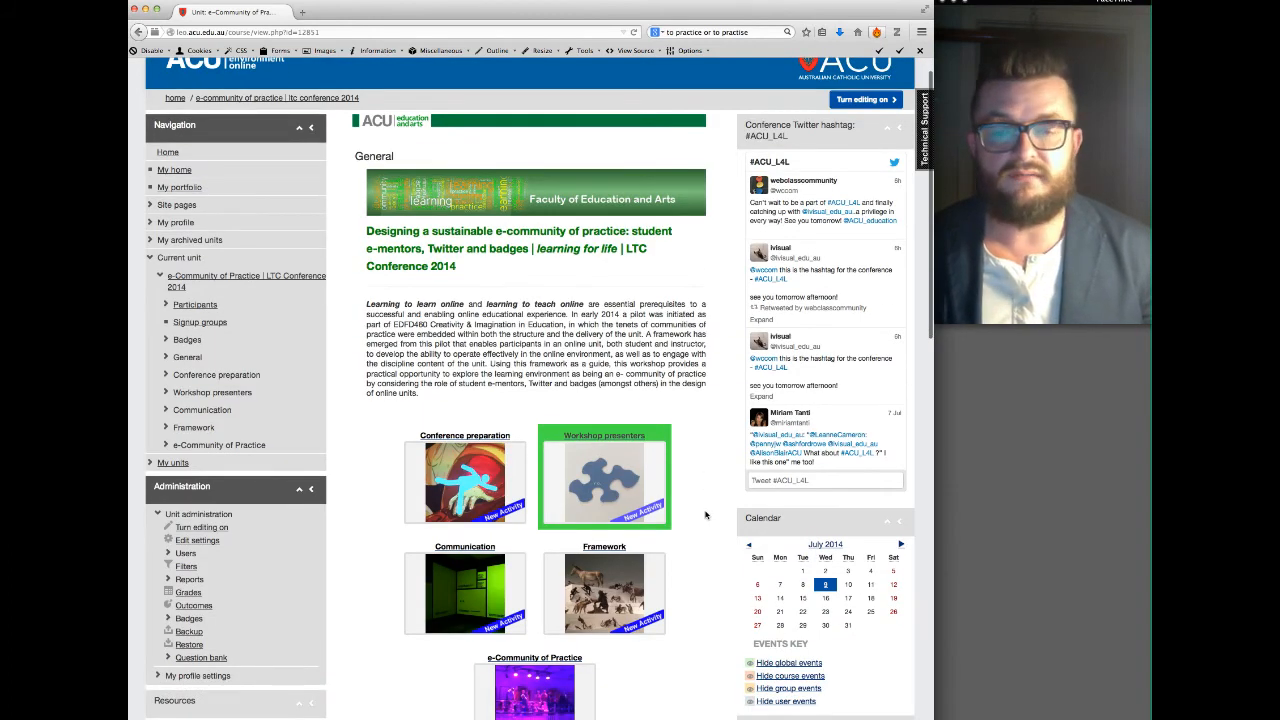
{"action": "mouse_move", "coordinate": [392, 458]}
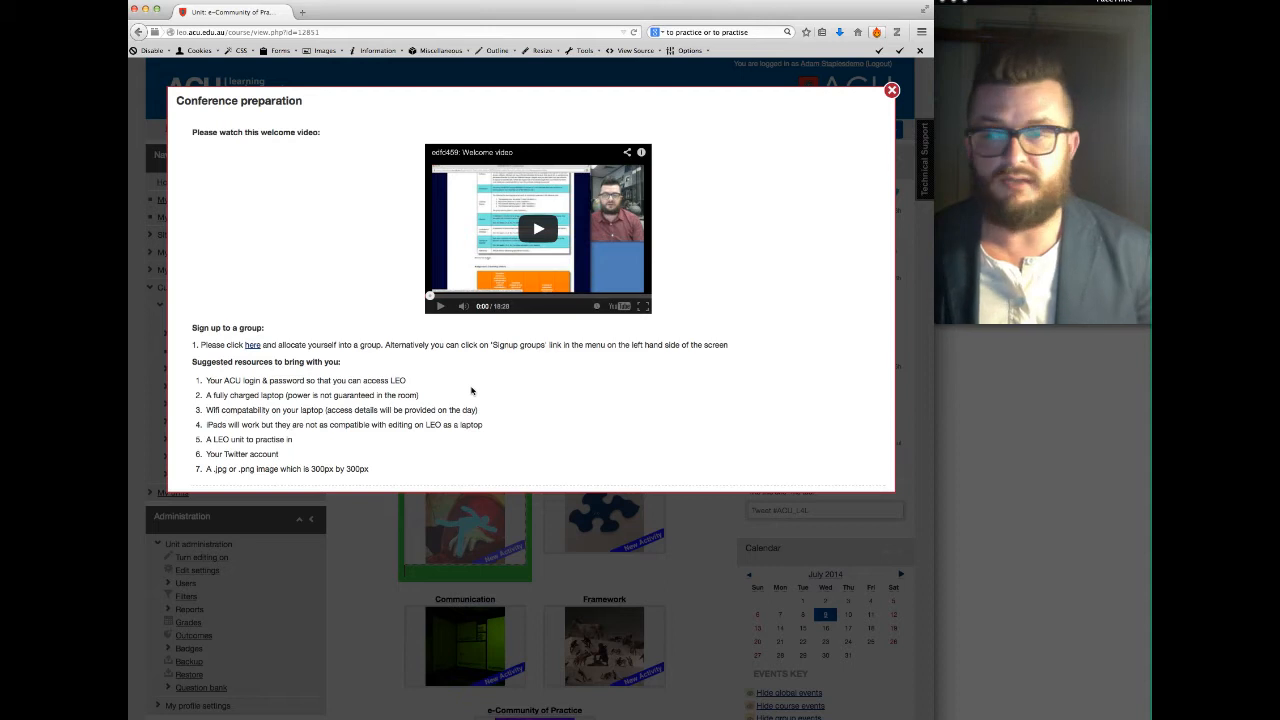
{"action": "mouse_move", "coordinate": [264, 388]}
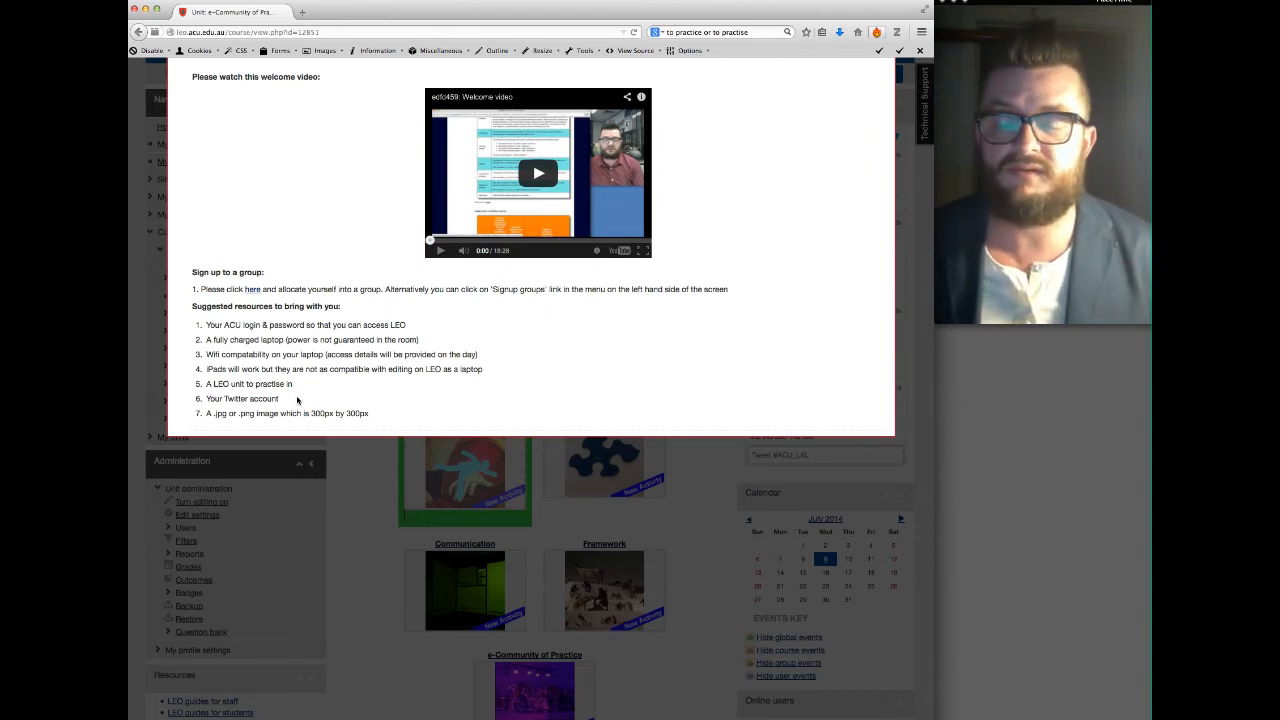
{"action": "scroll", "scroll_direction": "down", "scroll_amount": 3}
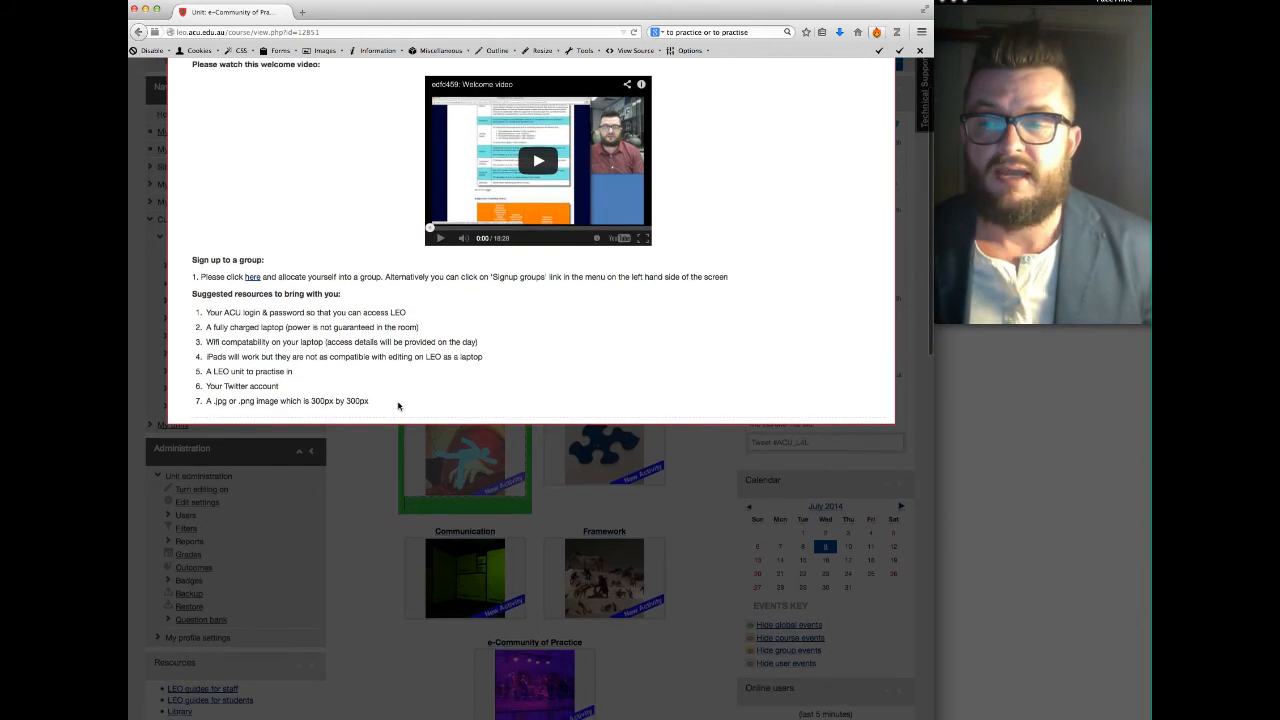
{"action": "mouse_move", "coordinate": [256, 410]}
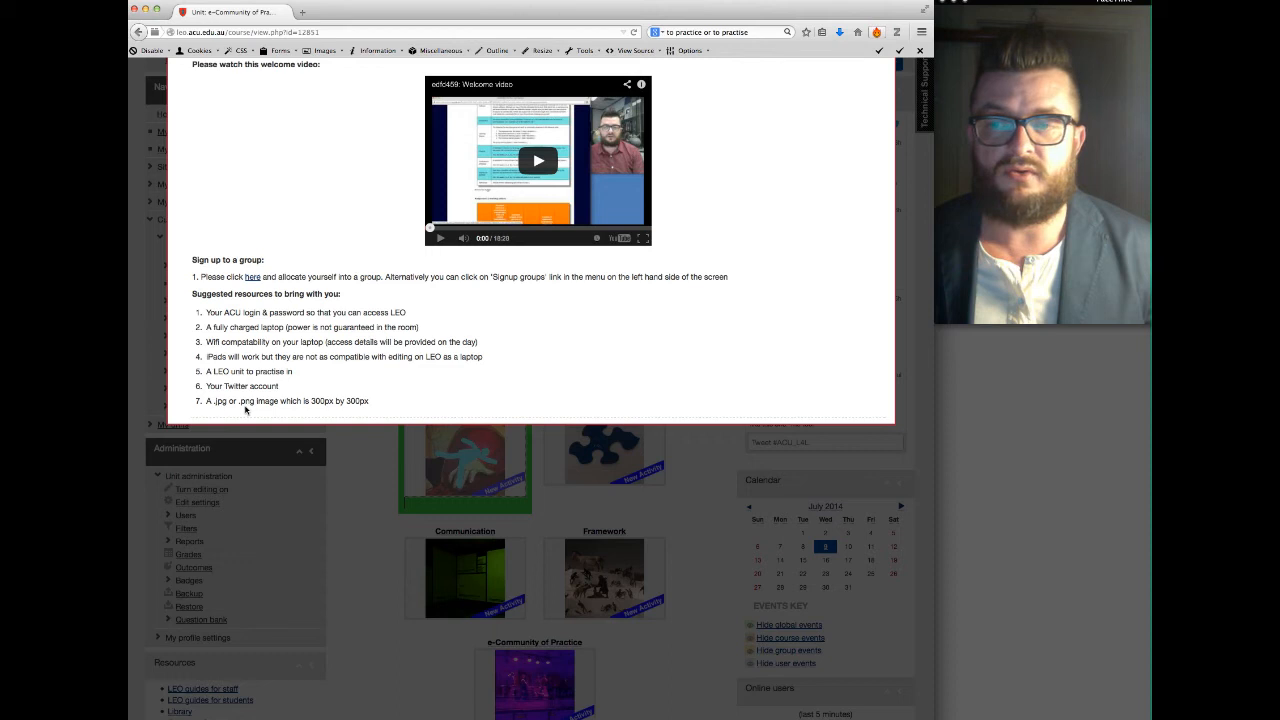
{"action": "mouse_move", "coordinate": [380, 396]}
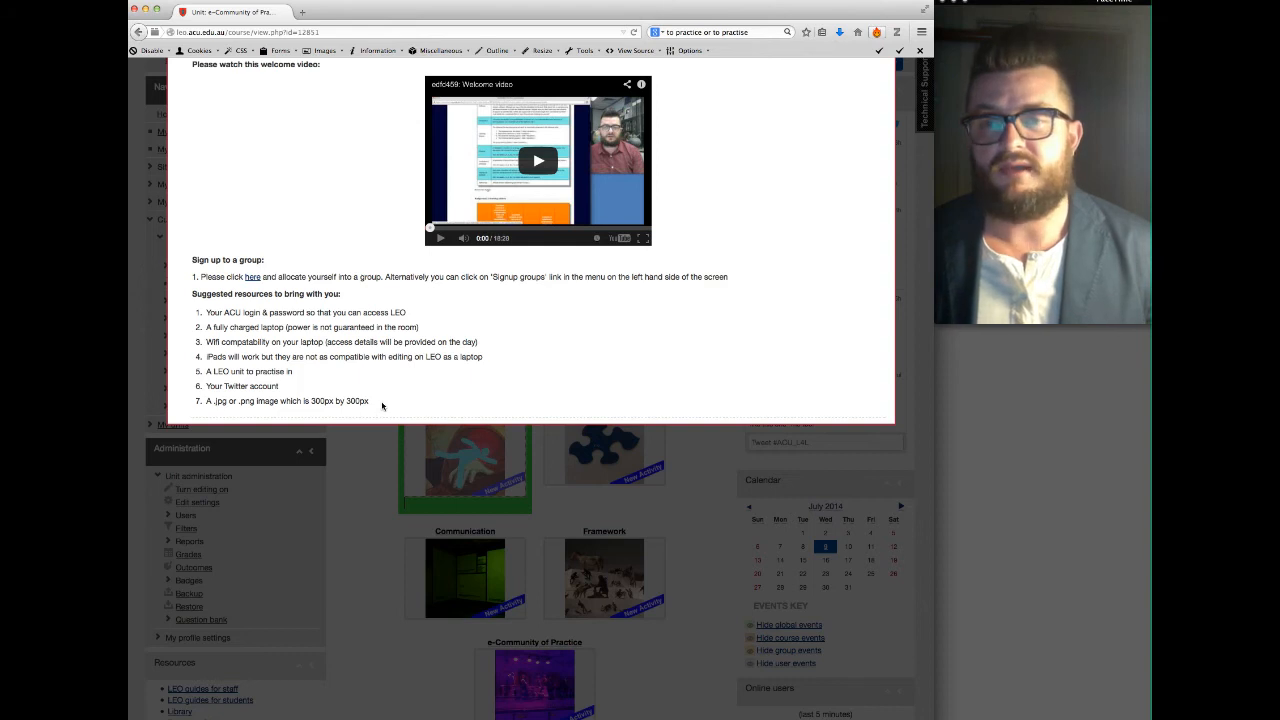
{"action": "mouse_move", "coordinate": [508, 404]}
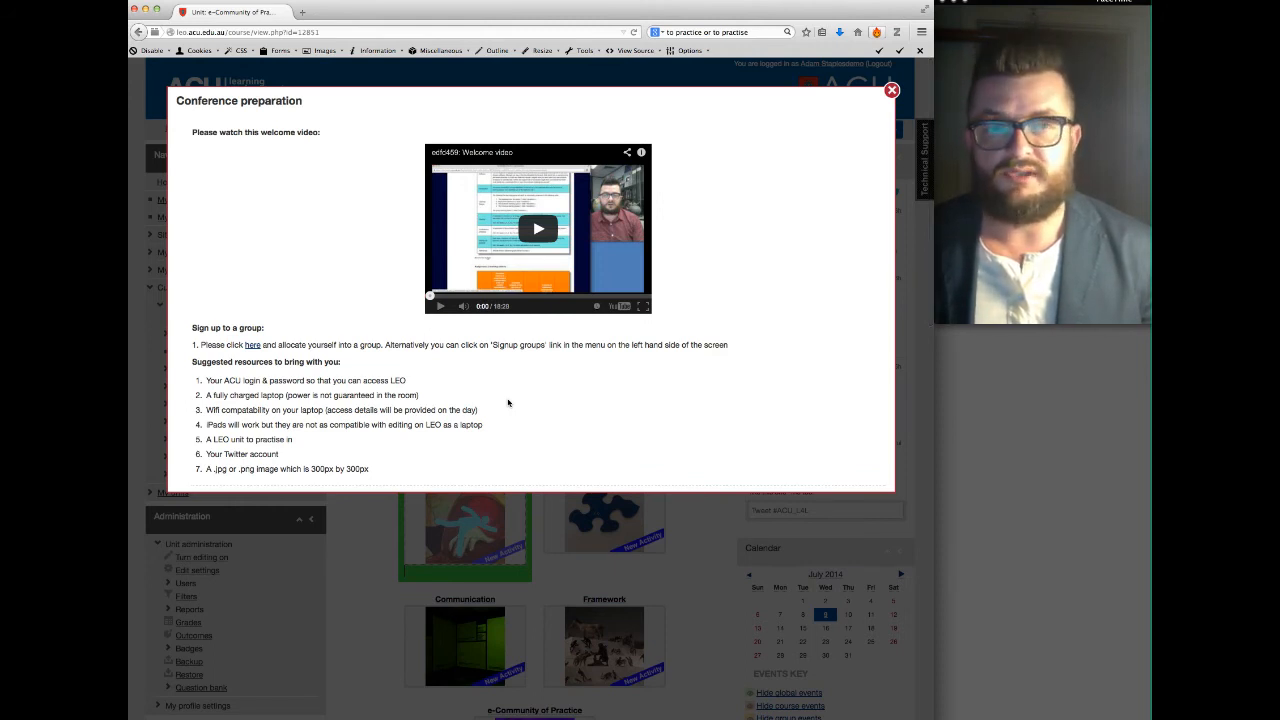
{"action": "mouse_move", "coordinate": [256, 272]}
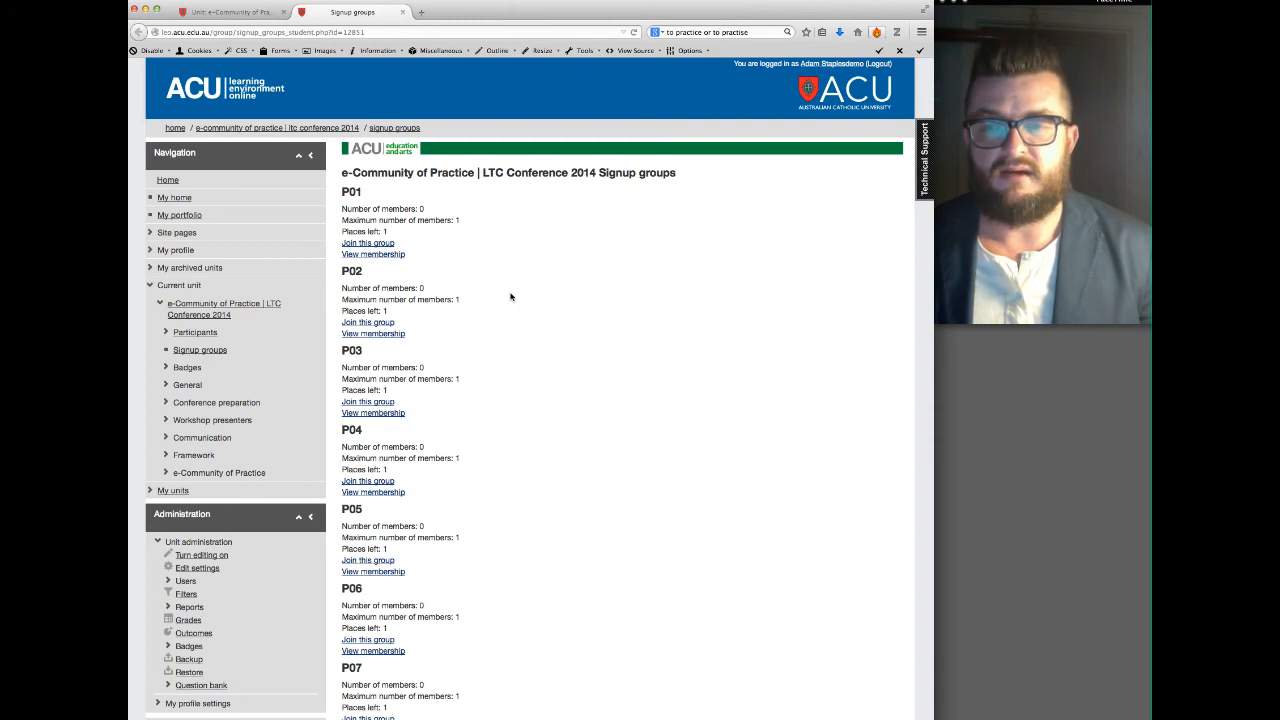
{"action": "mouse_move", "coordinate": [480, 272]}
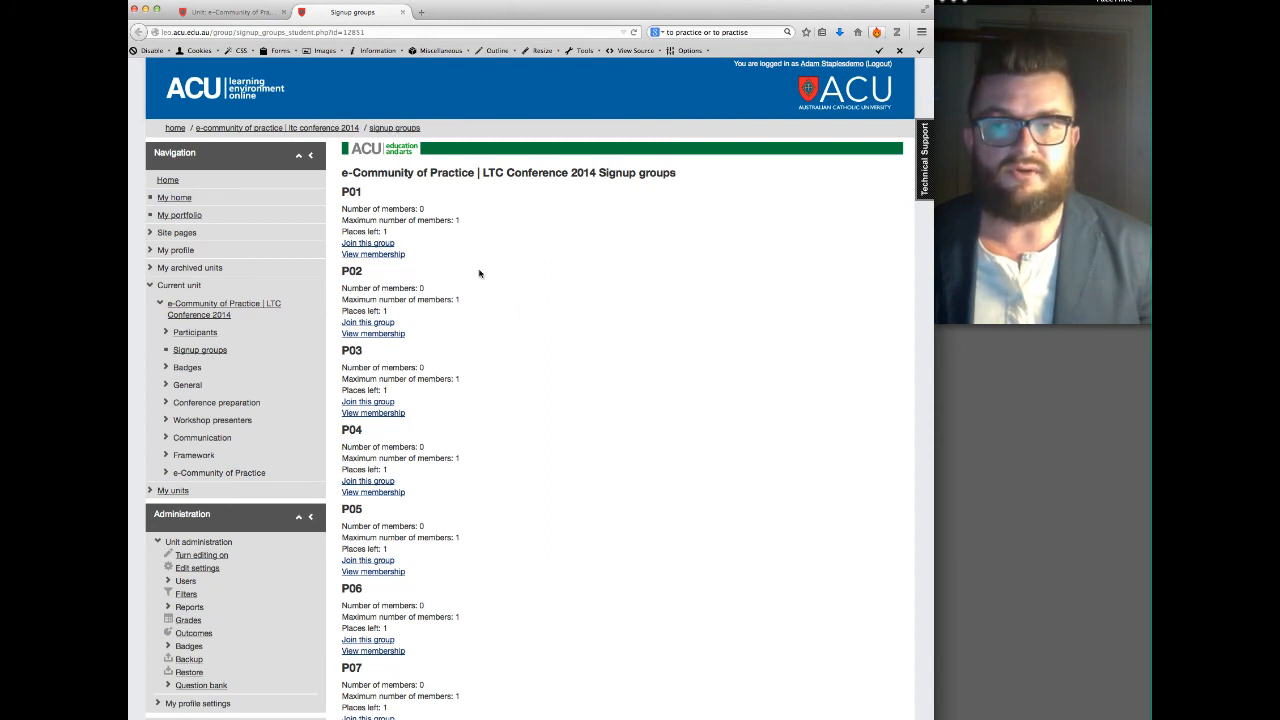
{"action": "mouse_move", "coordinate": [238, 134]}
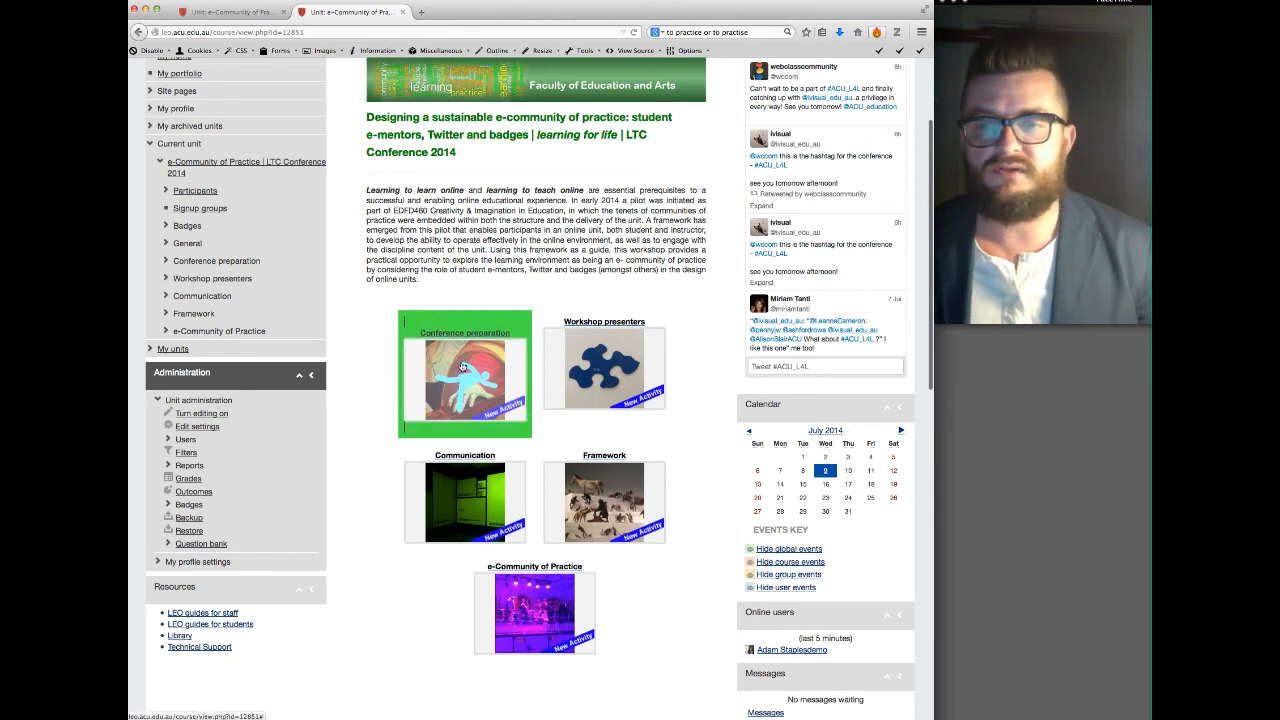
Reach the LTC Conference 2014 signup groups list via the Conference preparation 'here' link.
{"action": "left_click", "coordinate": [464, 380]}
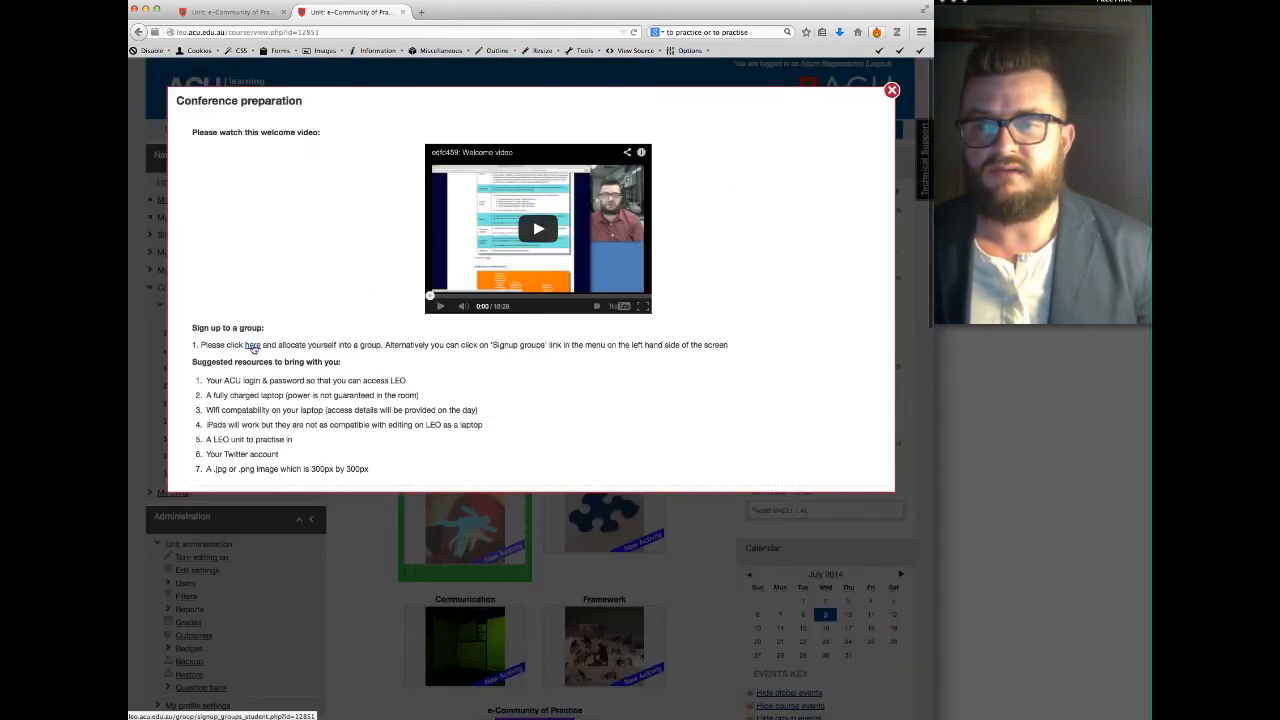
{"action": "left_click", "coordinate": [252, 344]}
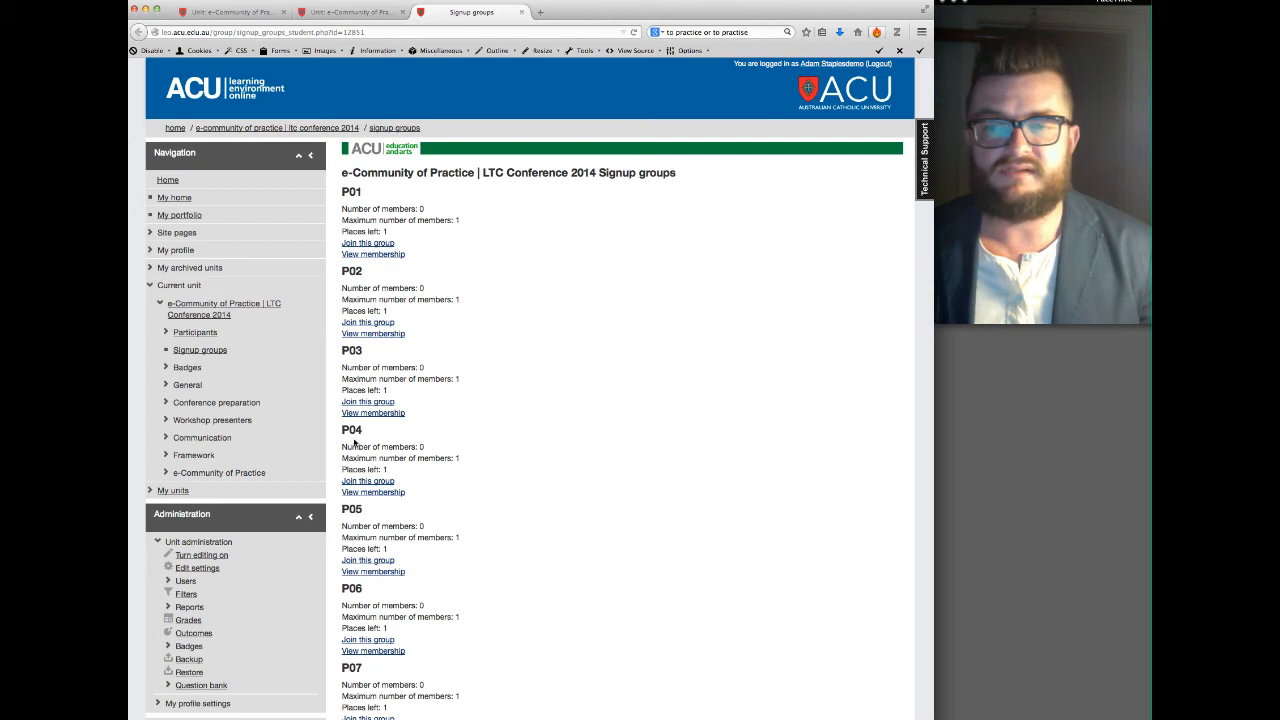
{"action": "mouse_move", "coordinate": [368, 480]}
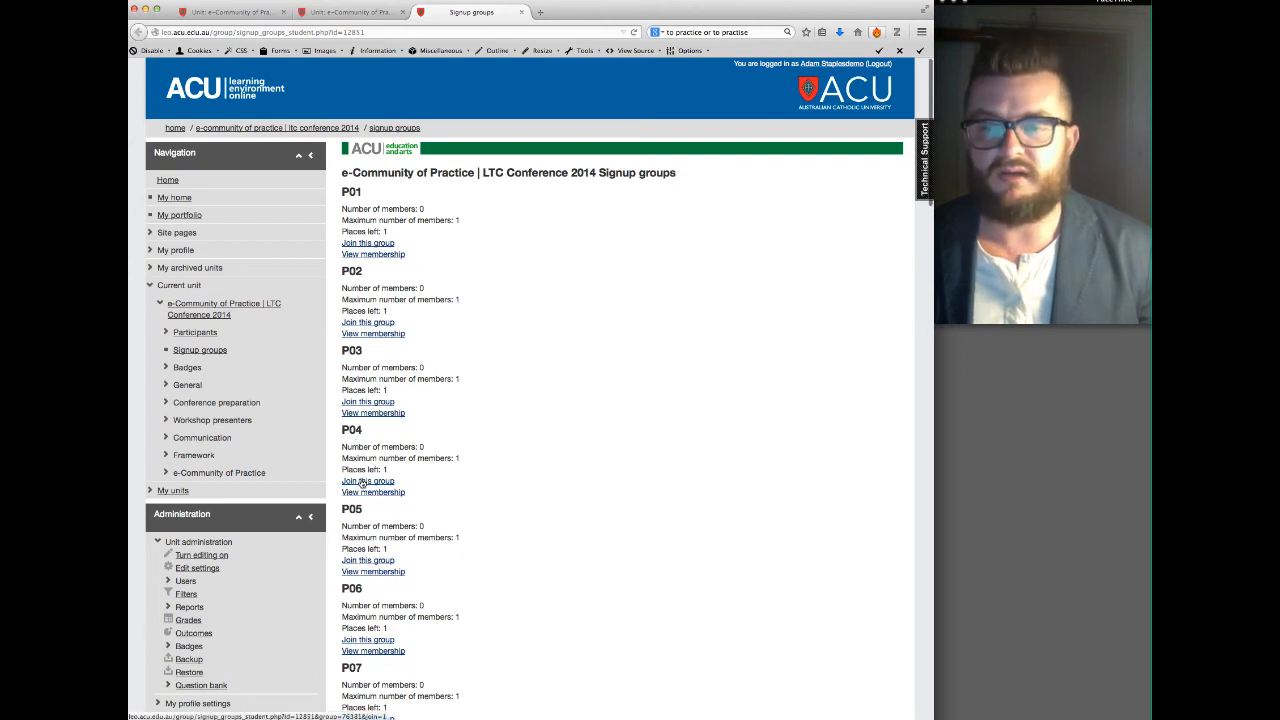
Join group P04 so it lists you as member with zero places left.
{"action": "left_click", "coordinate": [368, 480]}
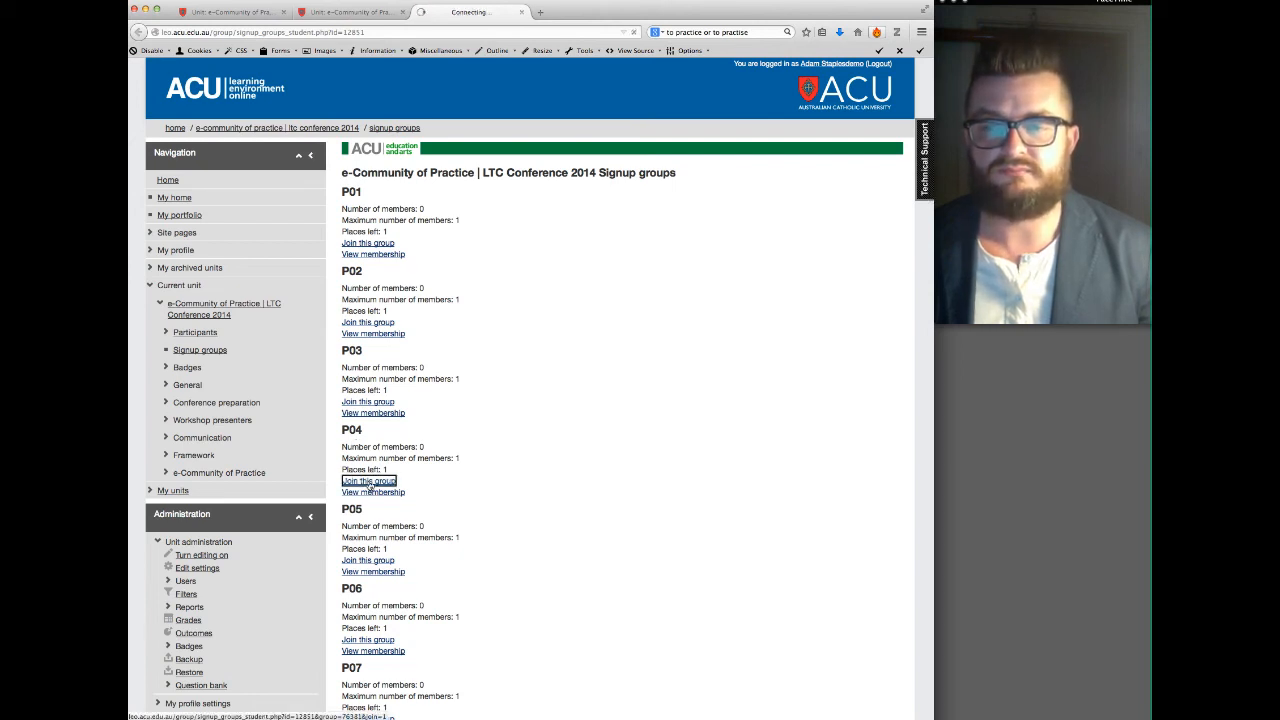
{"action": "left_click", "coordinate": [368, 480]}
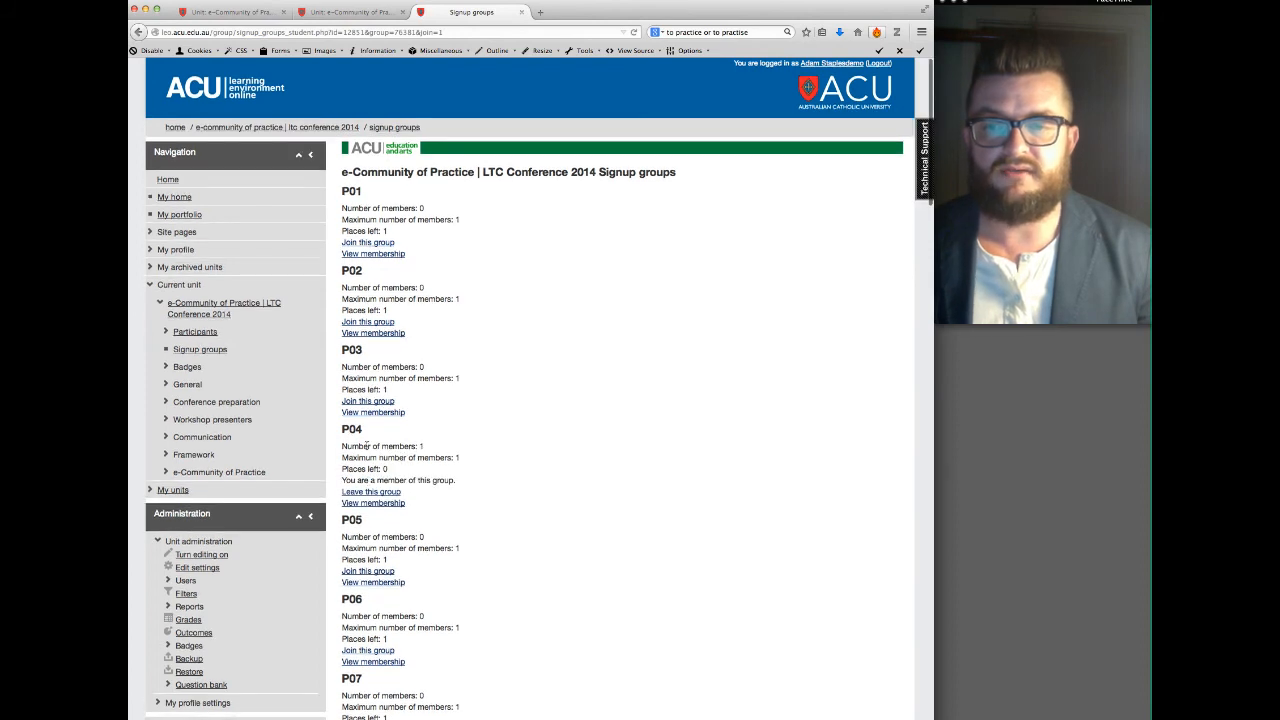
{"action": "mouse_move", "coordinate": [428, 446]}
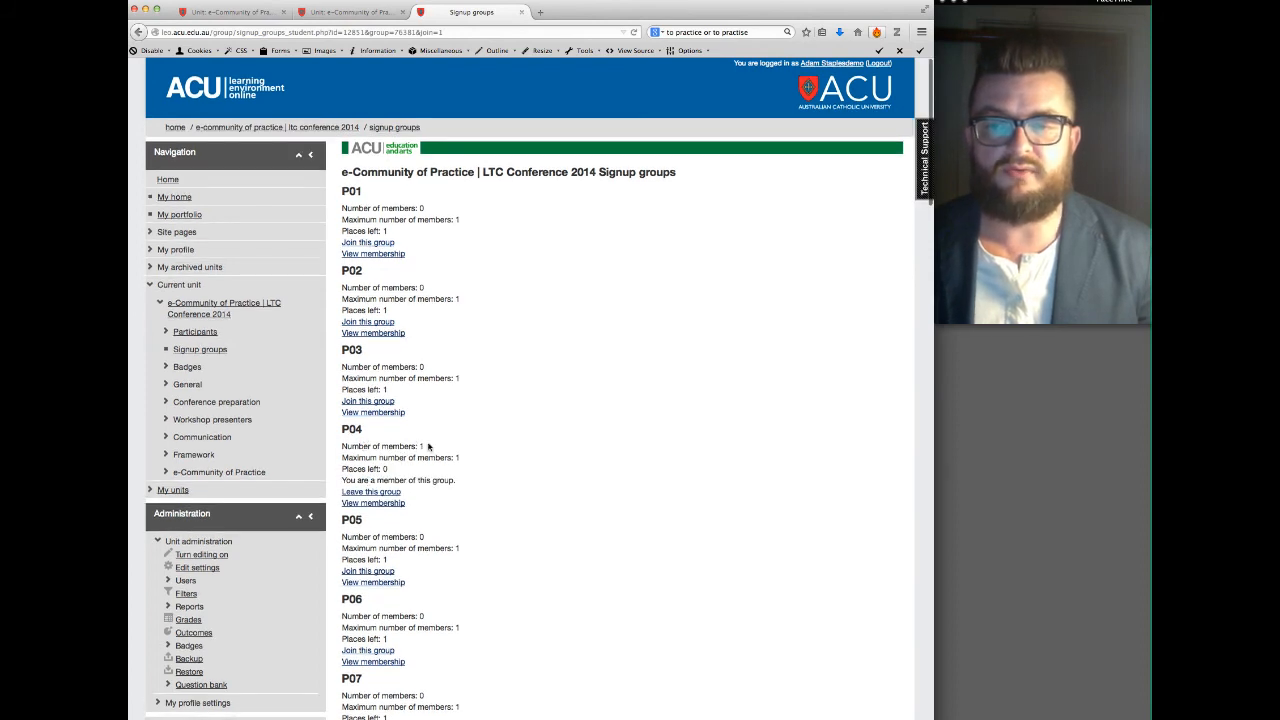